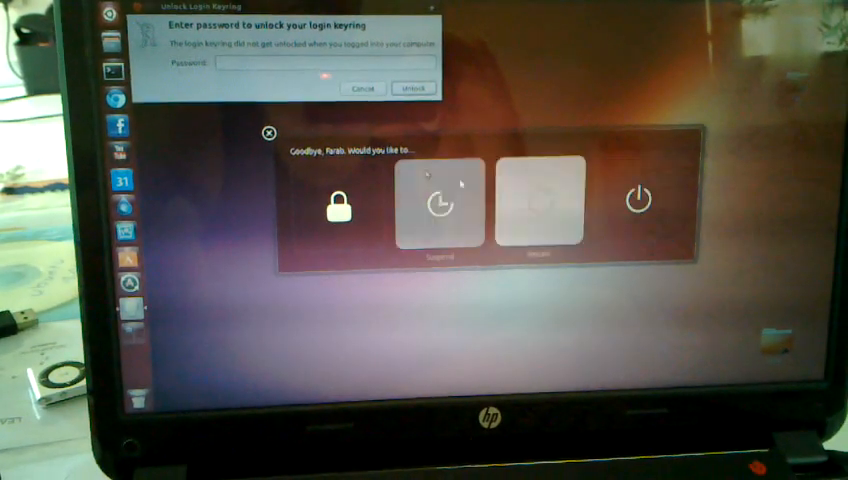
Choose Shut Down in the session power dialog, leaving the Unlock Login Keyring prompt open.
left_click(268, 133)
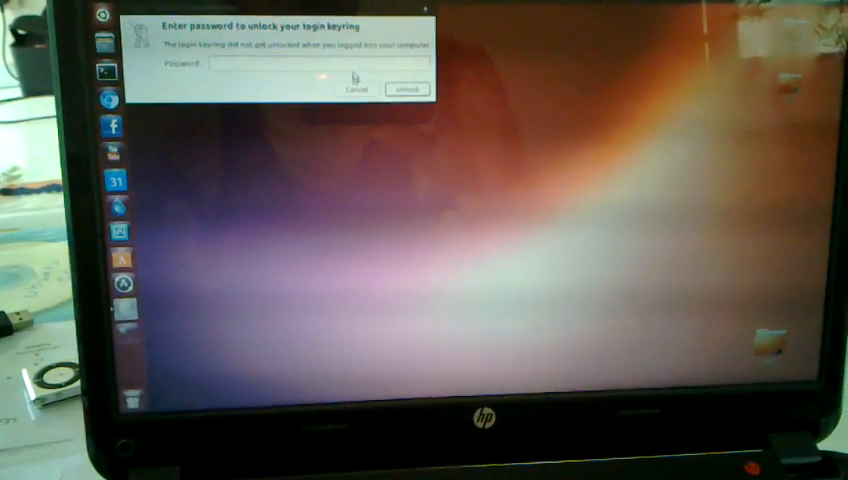